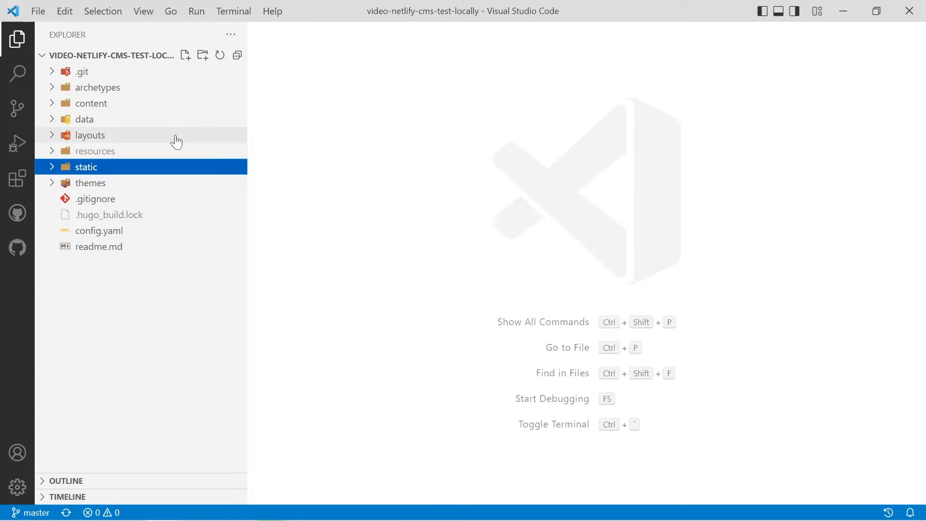
- Expand static > admin in the Explorer and open the admin index.html file
{"action": "left_click", "coordinate": [86, 166]}
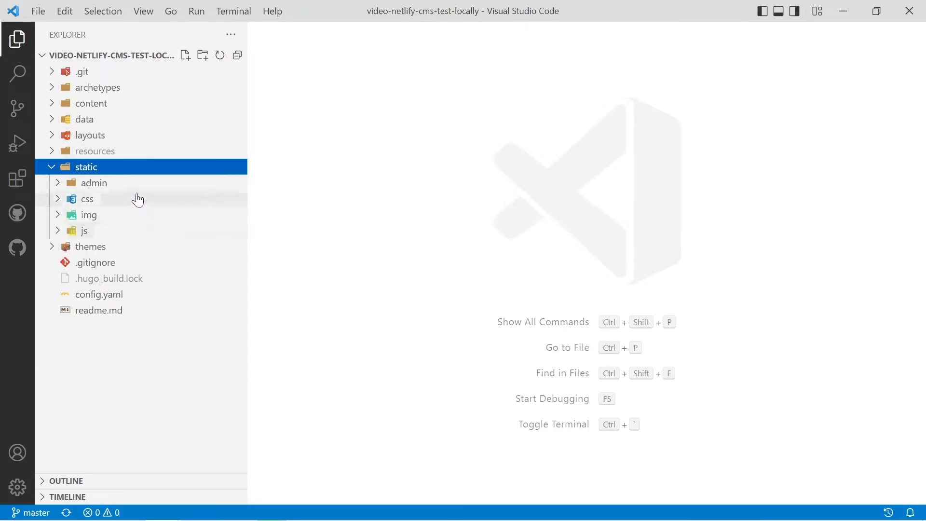
{"action": "left_click", "coordinate": [94, 182]}
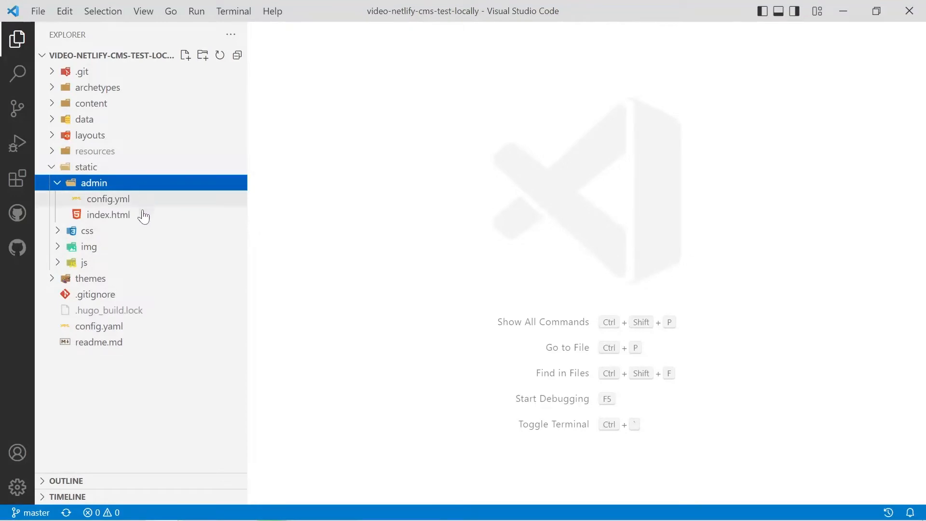
{"action": "left_click", "coordinate": [109, 214]}
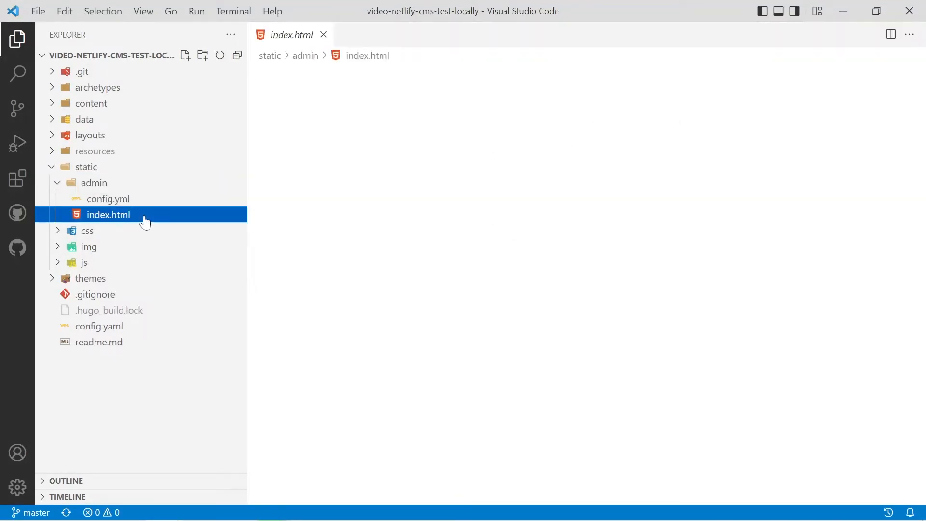
{"action": "left_click", "coordinate": [108, 198]}
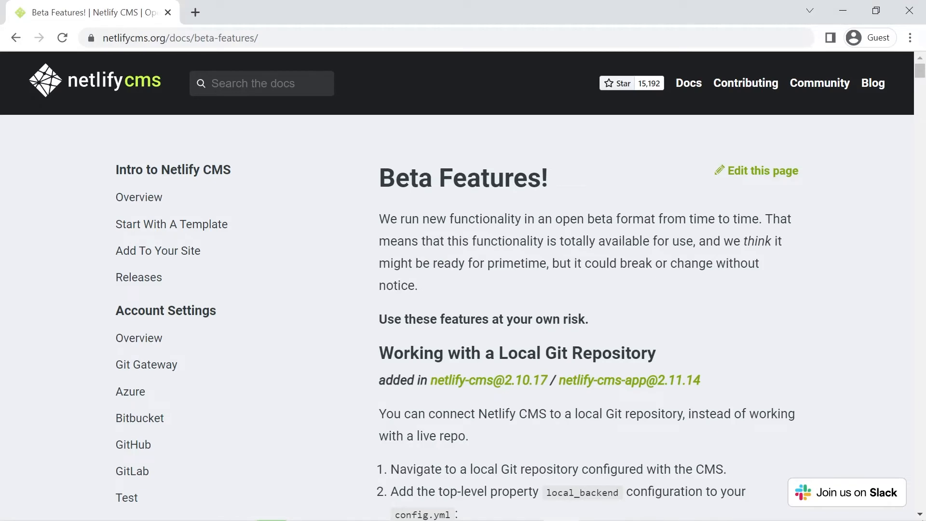
{"action": "mouse_move", "coordinate": [569, 259]}
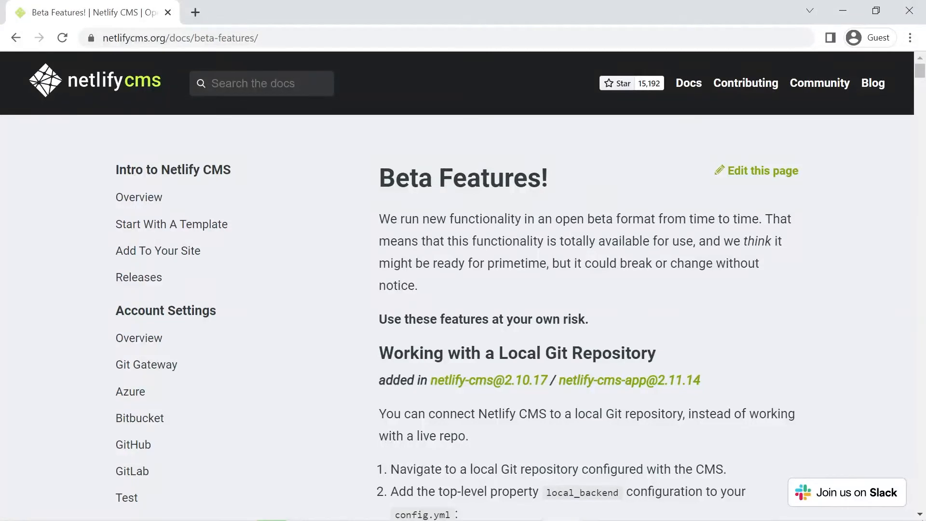
{"action": "scroll", "scroll_direction": "down", "scroll_amount": 3}
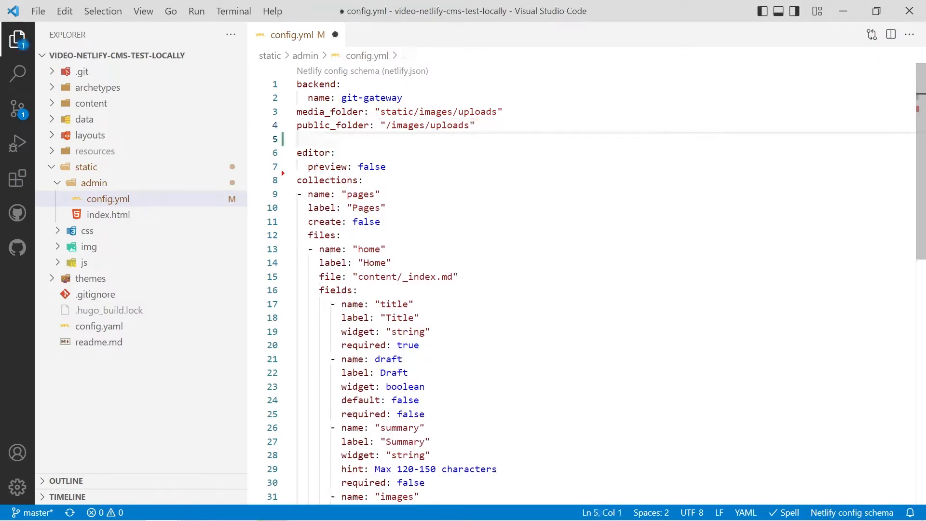
- Add 'local_backend: true' with comments '# for local testing' and '# npx netlify-cms-proxy-server'
{"action": "type", "text": "local_backend: true"}
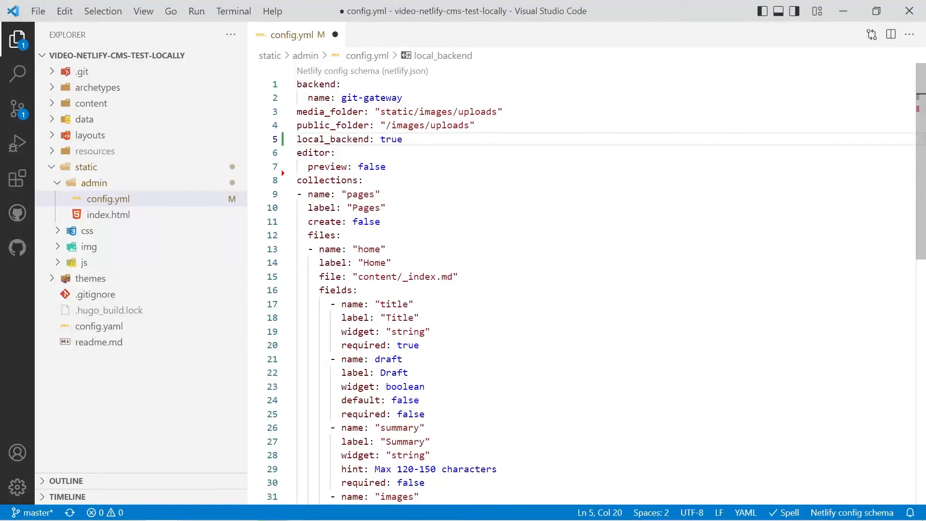
{"action": "type", "text": "# fo"}
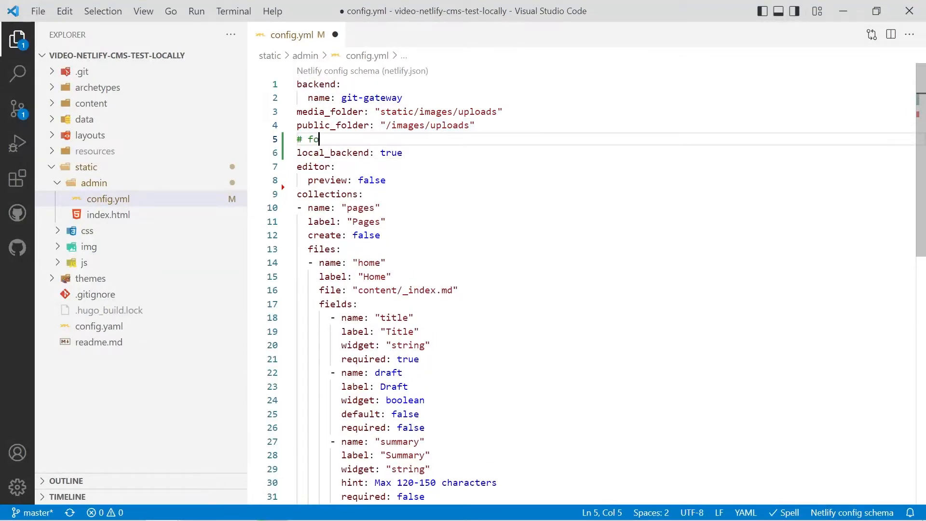
{"action": "type", "text": "r local testing"}
{"action": "type", "text": "#"}
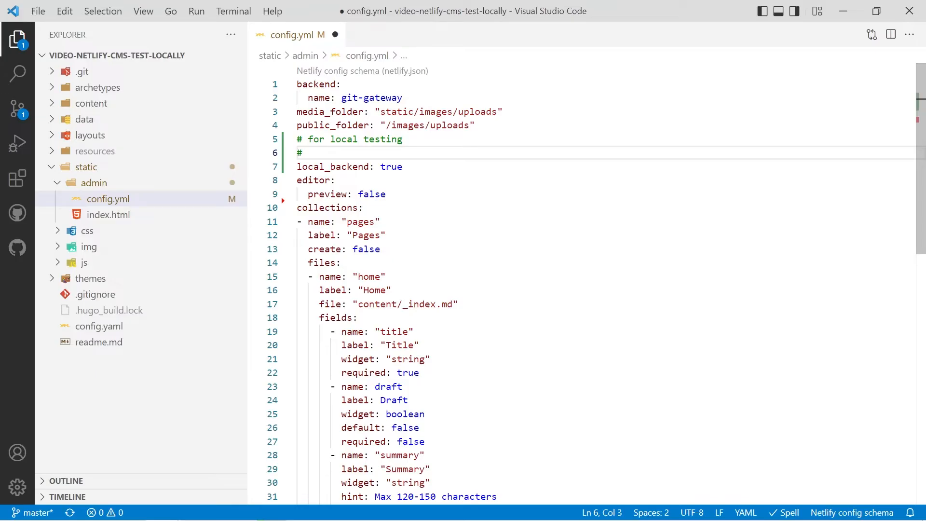
{"action": "type", "text": "npx netlify-cms-proxy-server"}
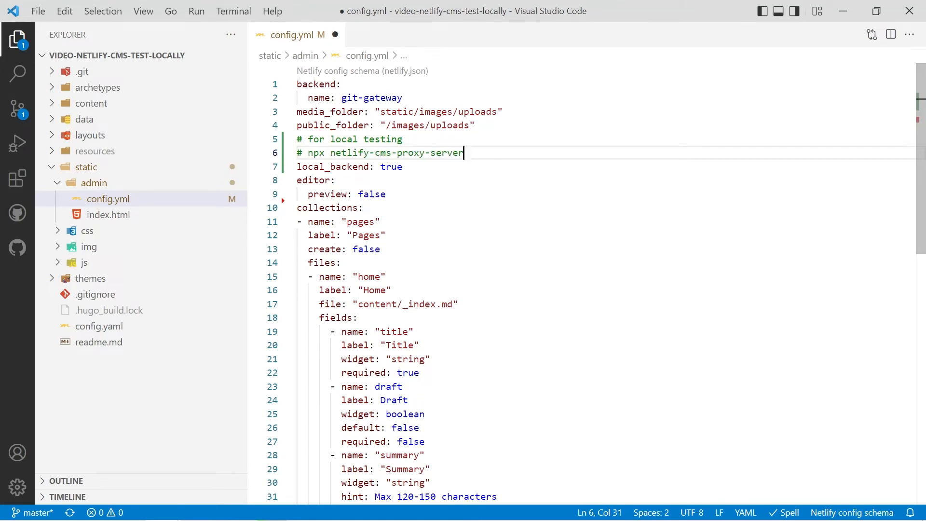
{"action": "left_click", "coordinate": [233, 11]}
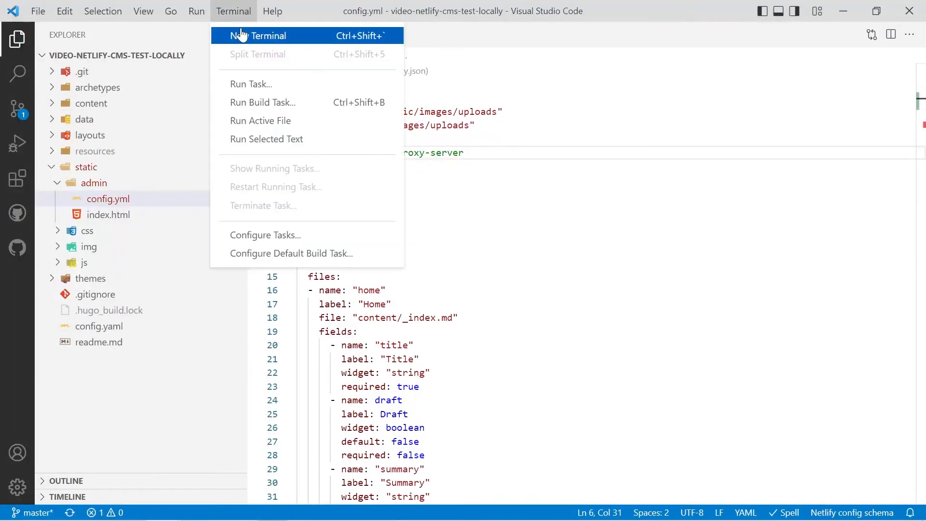
- Run 'npx netlify-cms-proxy-server' in a new terminal and add a second terminal
{"action": "left_click", "coordinate": [263, 36]}
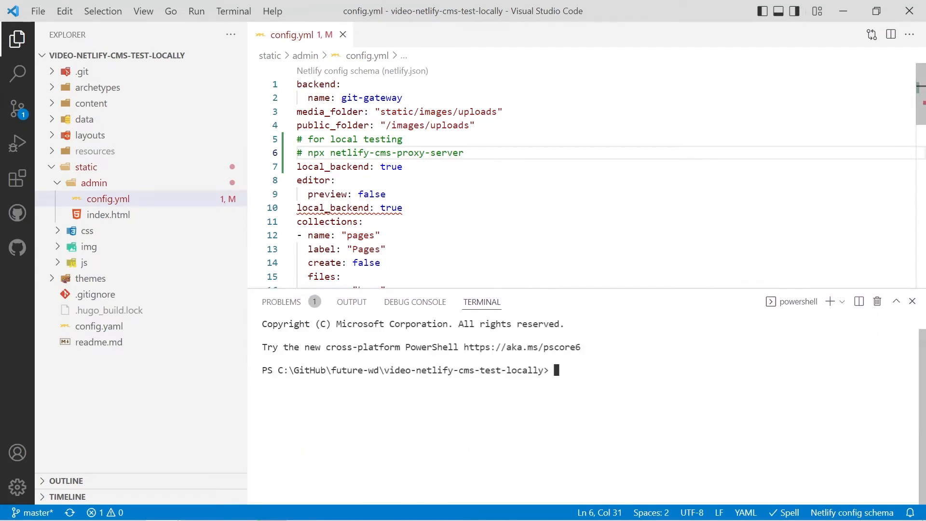
{"action": "type", "text": "npx netlify-cms-proxy-server"}
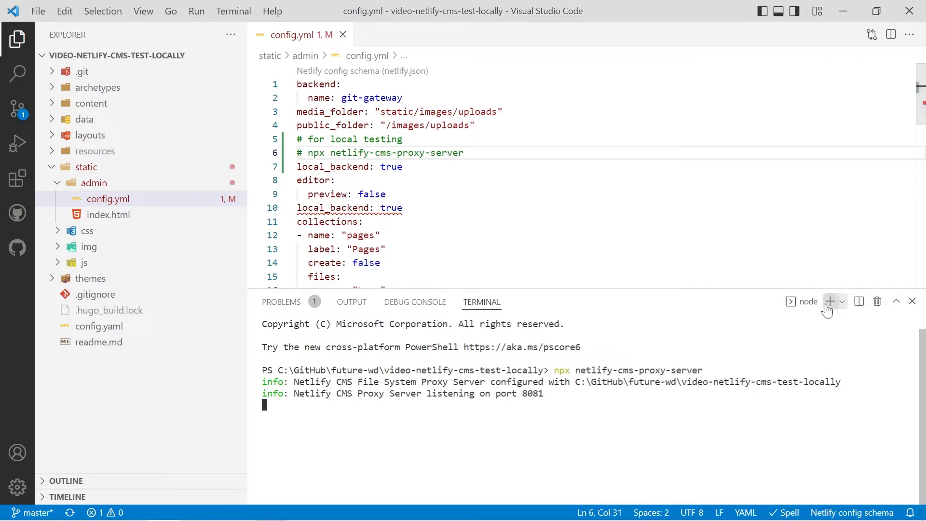
{"action": "left_click", "coordinate": [842, 302]}
{"action": "type", "text": "hugo server"}
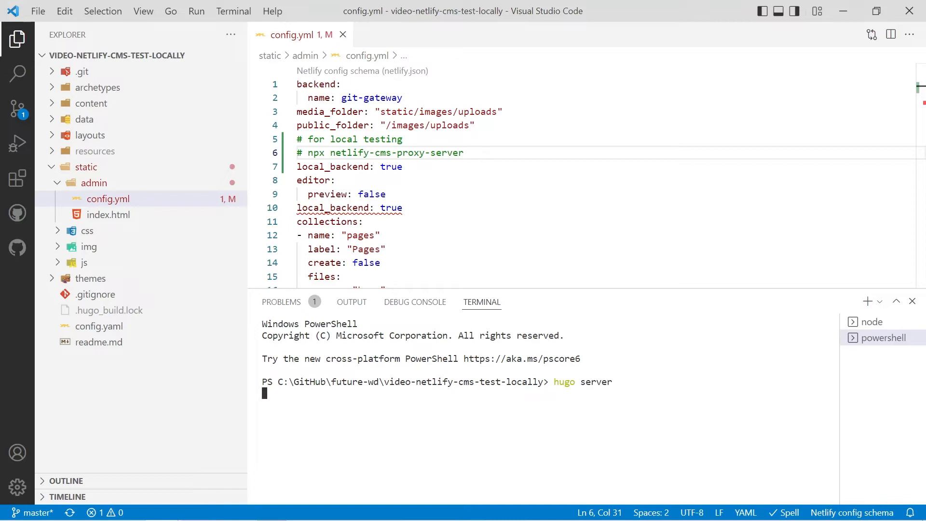
- Run 'hugo server' in the second terminal and highlight the local_backend: true line
{"action": "key", "text": "Enter"}
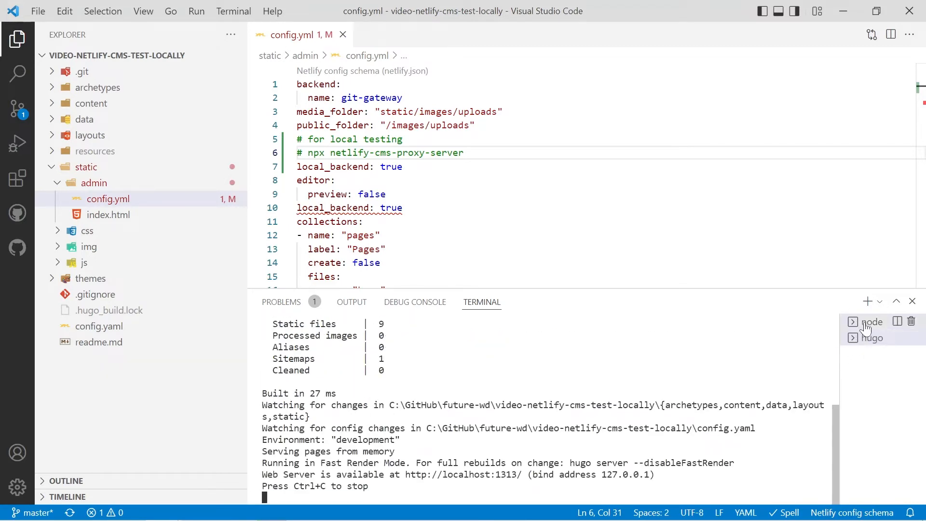
{"action": "left_click", "coordinate": [872, 321]}
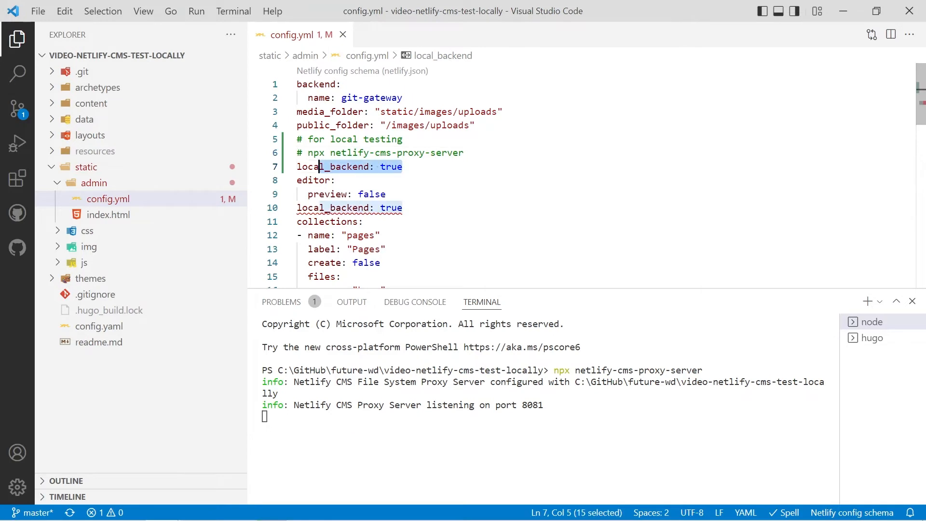
{"action": "left_click", "coordinate": [403, 167]}
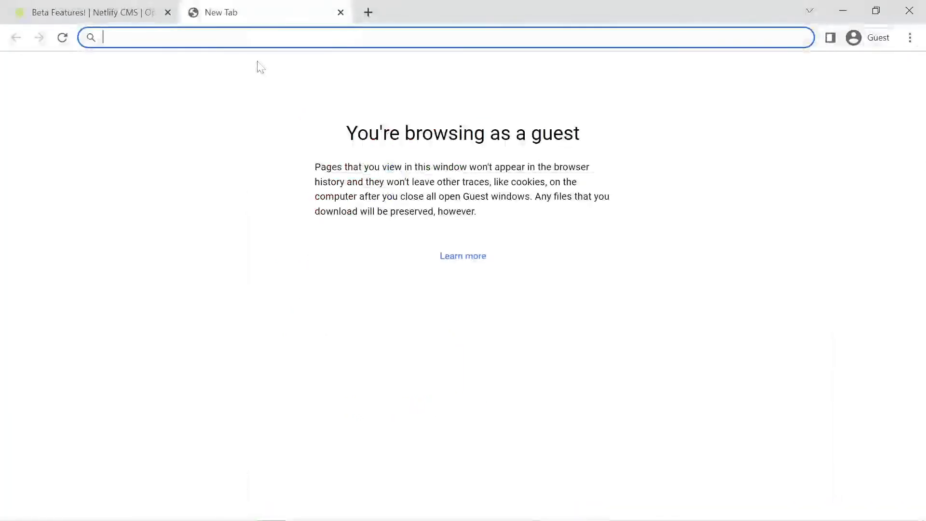
{"action": "type", "text": "http://localhost:1313/admin"}
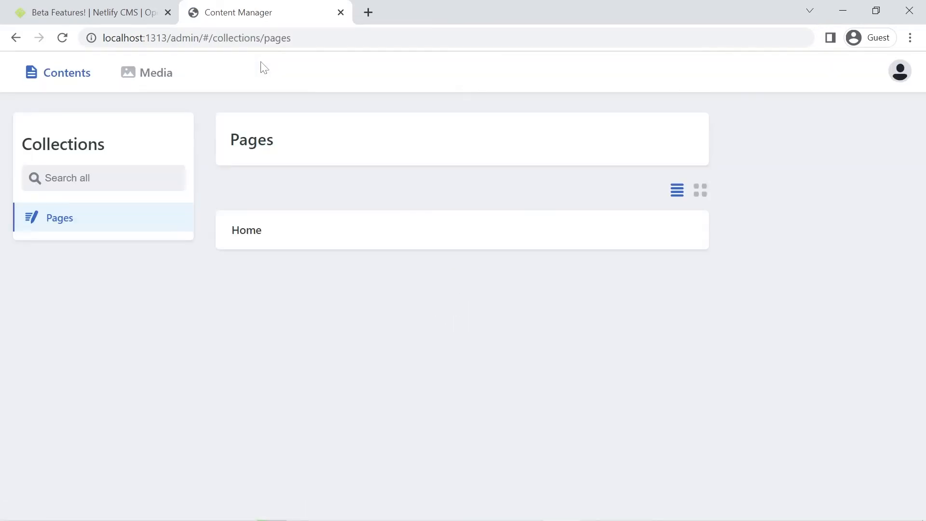
{"action": "mouse_move", "coordinate": [246, 229]}
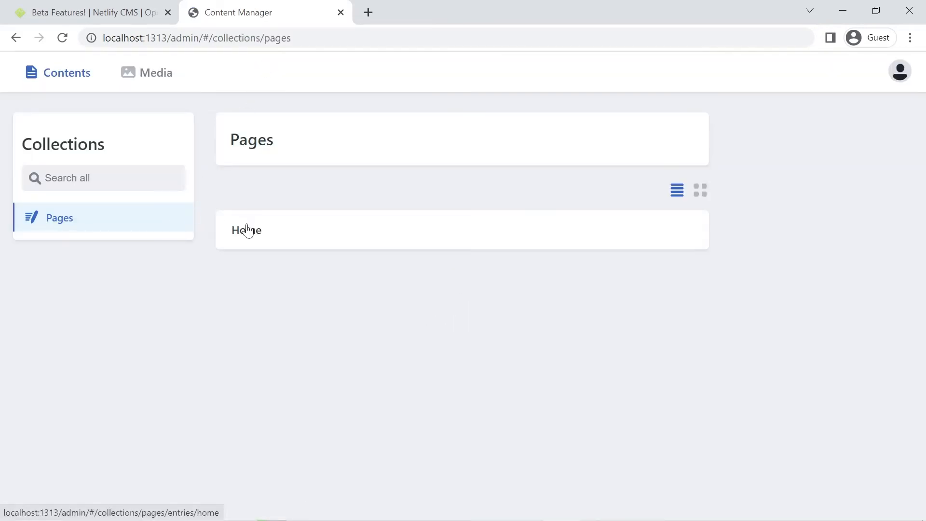
{"action": "mouse_move", "coordinate": [253, 234]}
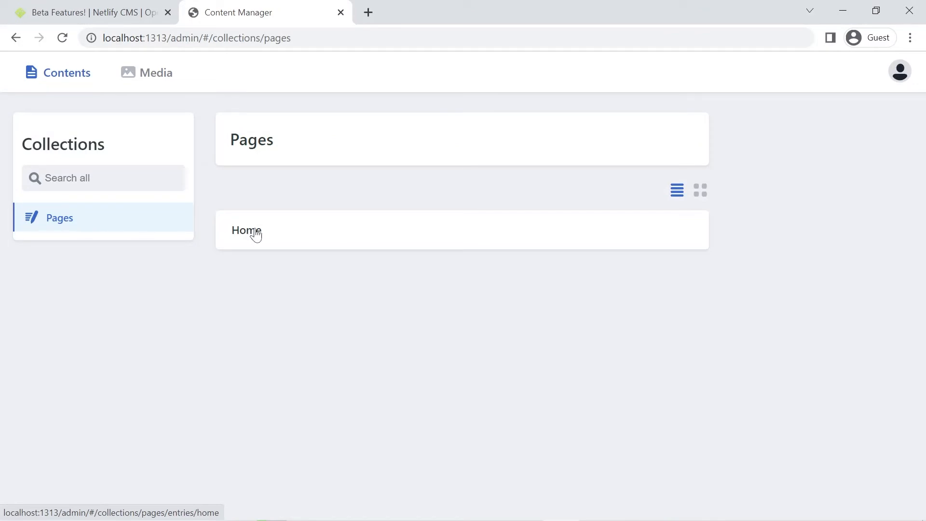
{"action": "mouse_move", "coordinate": [271, 235]}
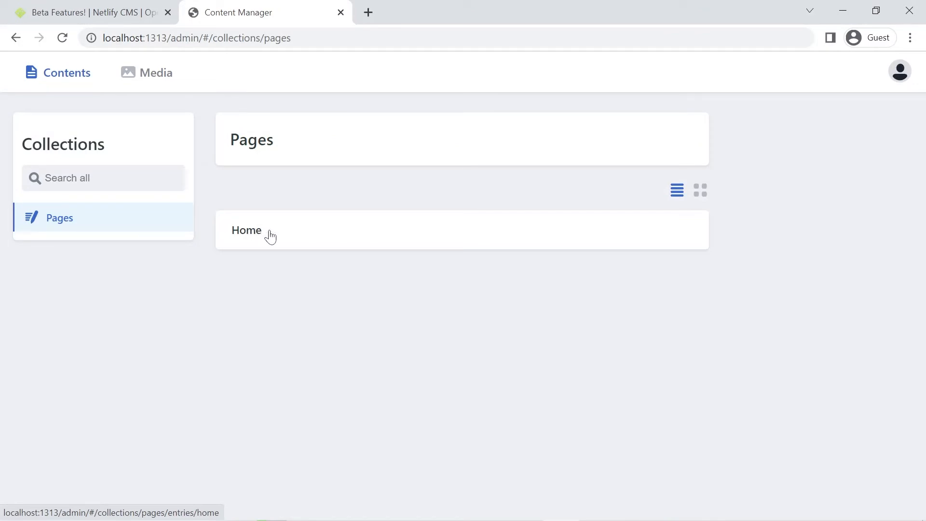
{"action": "mouse_move", "coordinate": [225, 234]}
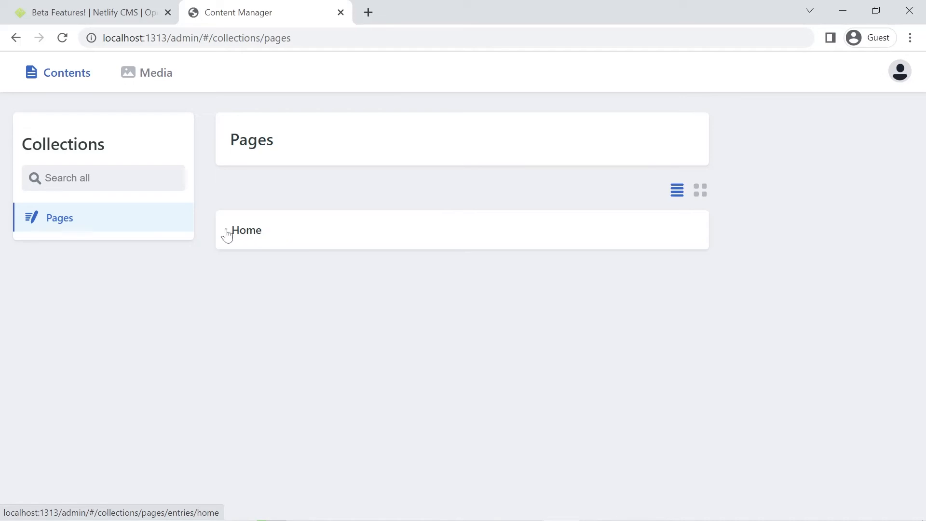
{"action": "left_click", "coordinate": [246, 231]}
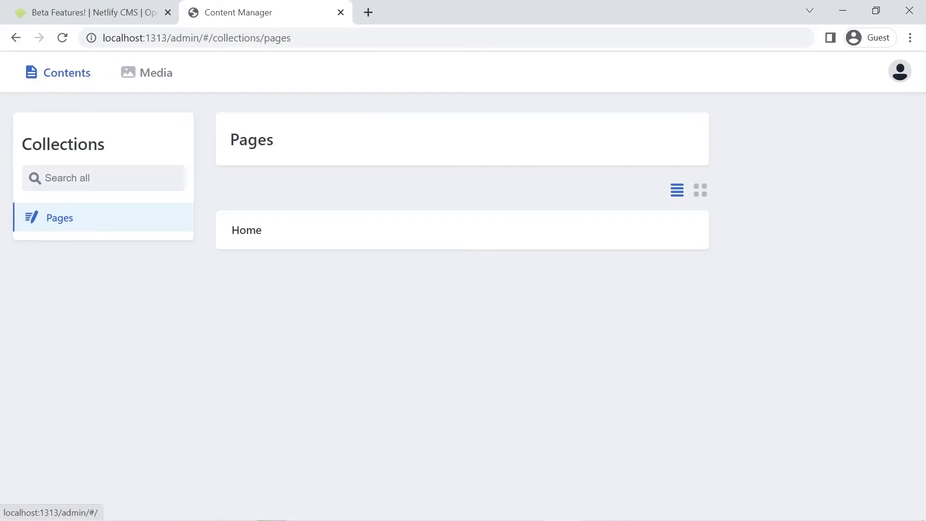
{"action": "mouse_move", "coordinate": [274, 249]}
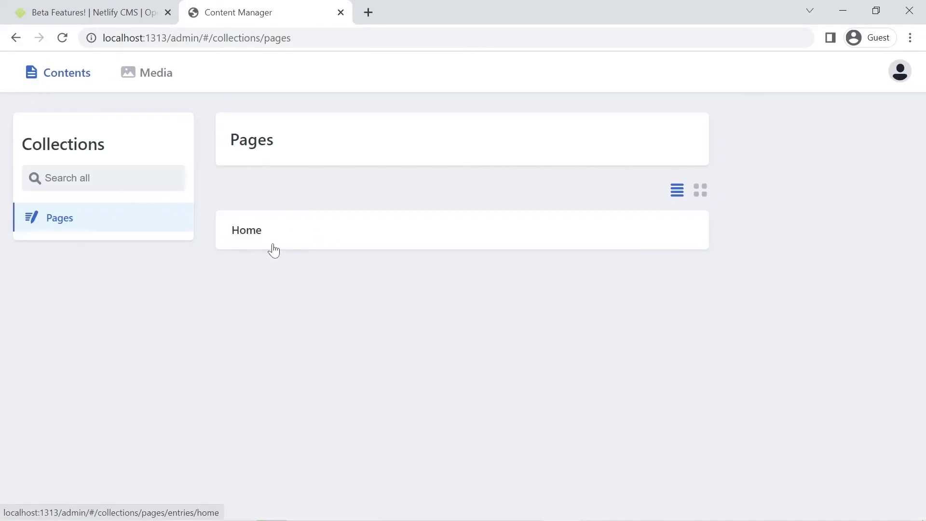
{"action": "mouse_move", "coordinate": [253, 236]}
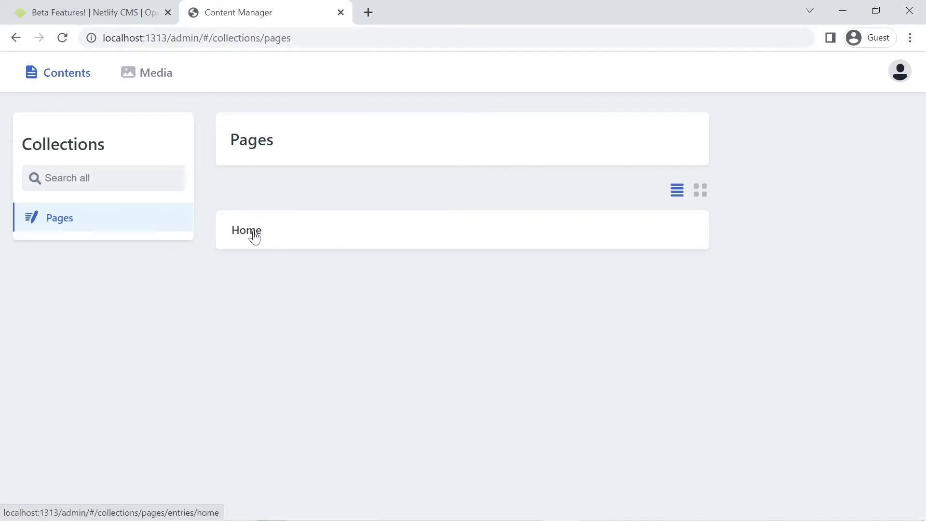
{"action": "left_click", "coordinate": [246, 230]}
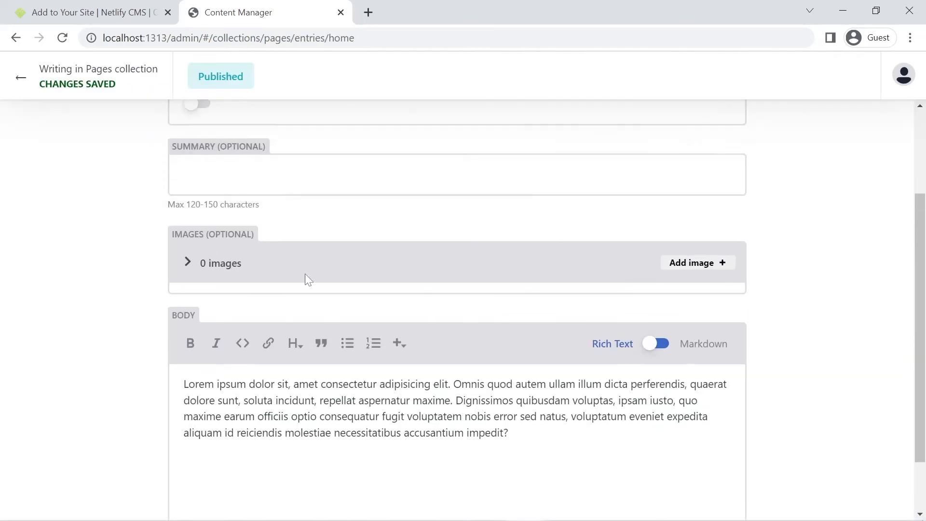
{"action": "scroll", "scroll_direction": "down", "scroll_amount": 3}
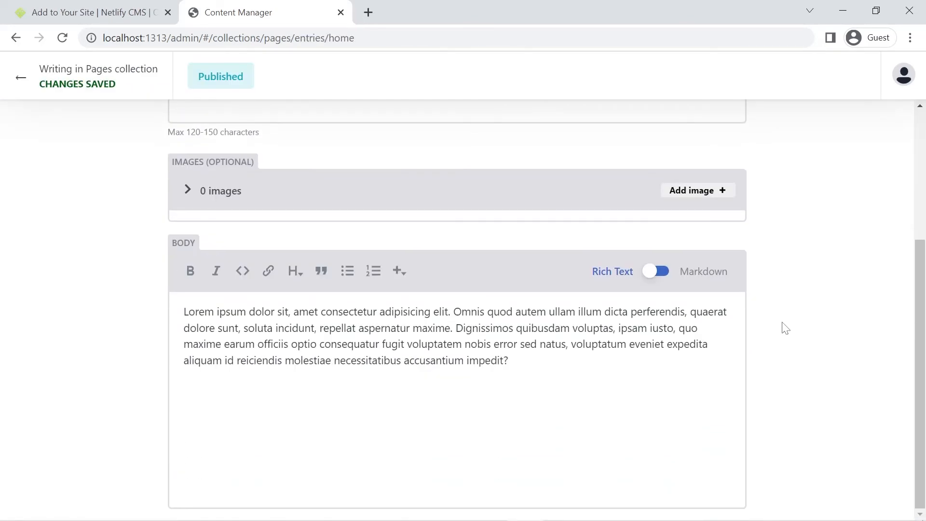